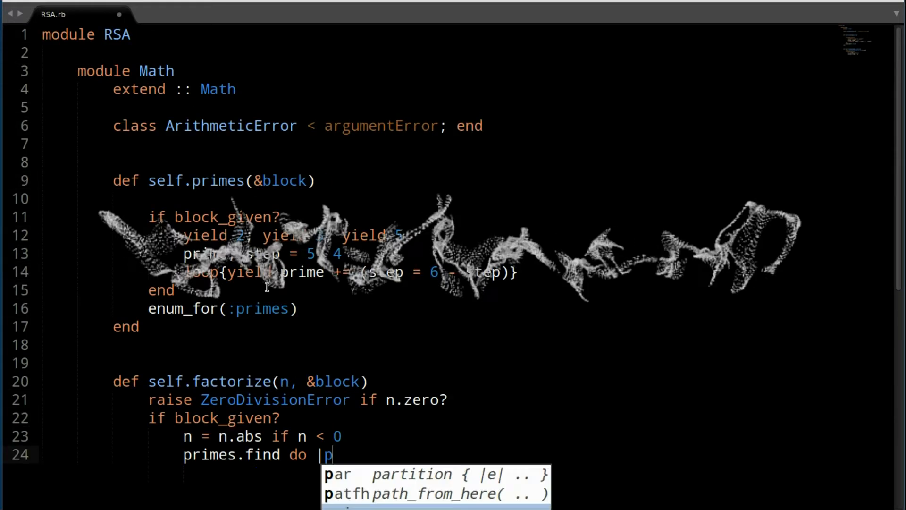
Start the UbuntuBox VM and dismiss the keyboard auto-capture notice to reach the installer
scroll(down, 3)
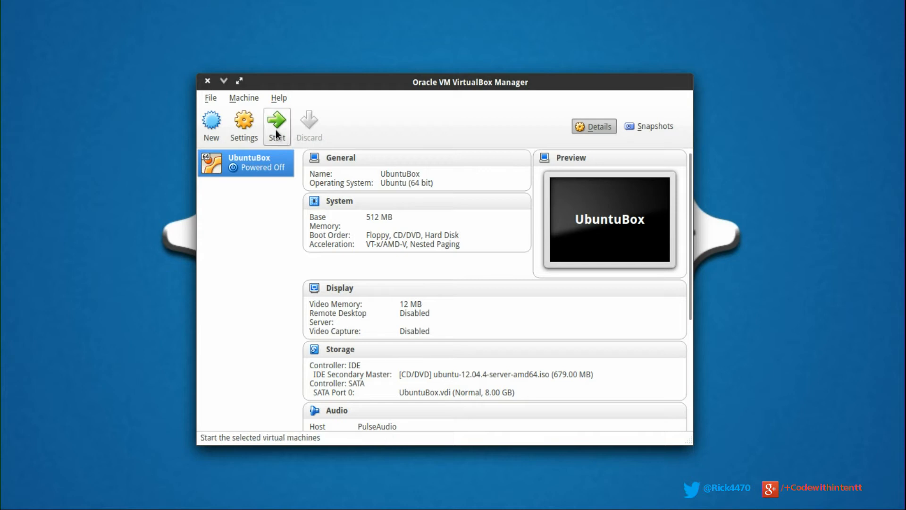
mouse_move(276, 122)
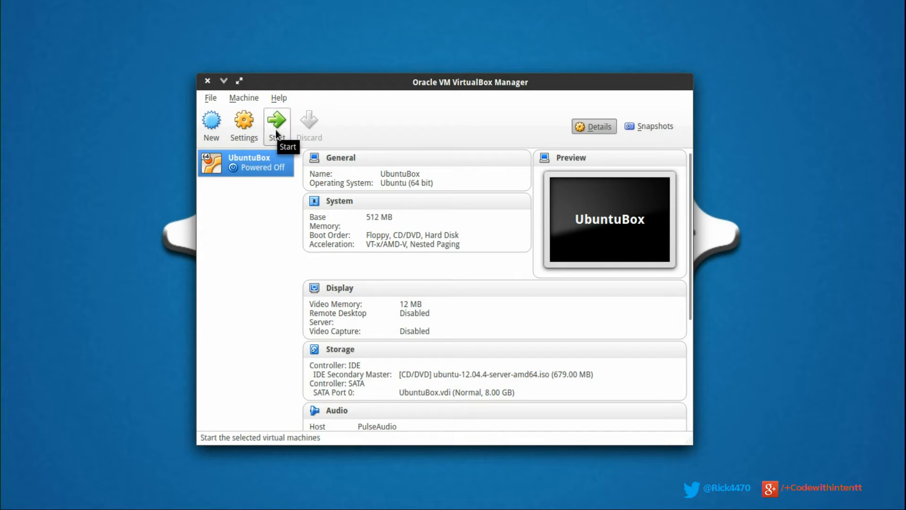
click(275, 121)
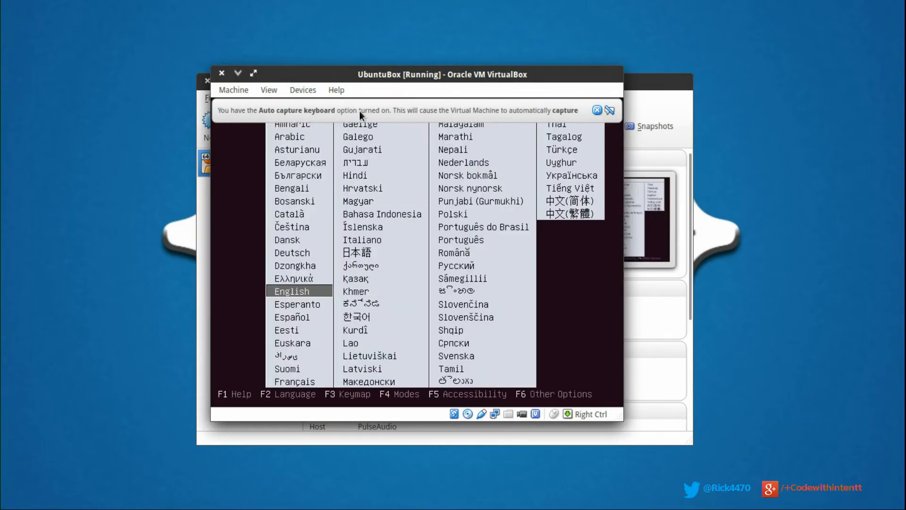
click(597, 109)
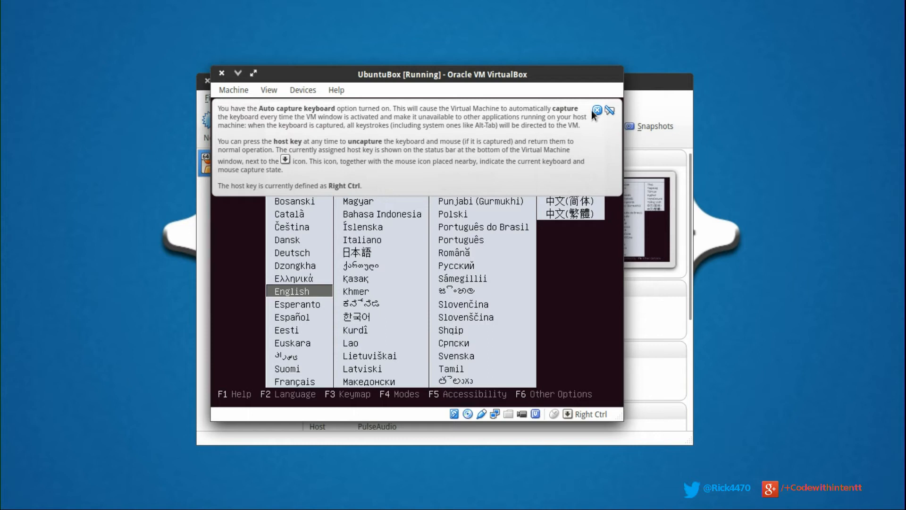
click(597, 111)
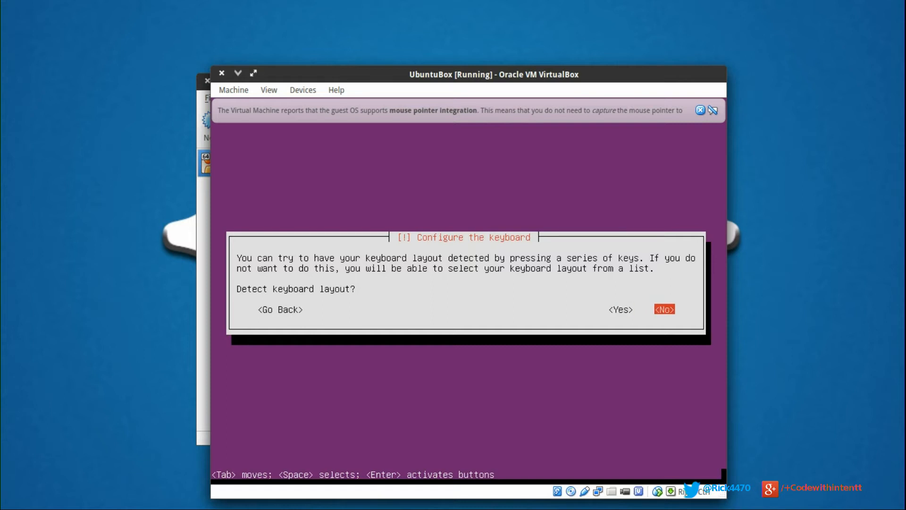
Answer No to keyboard detection and dismiss the mouse integration notice
click(663, 309)
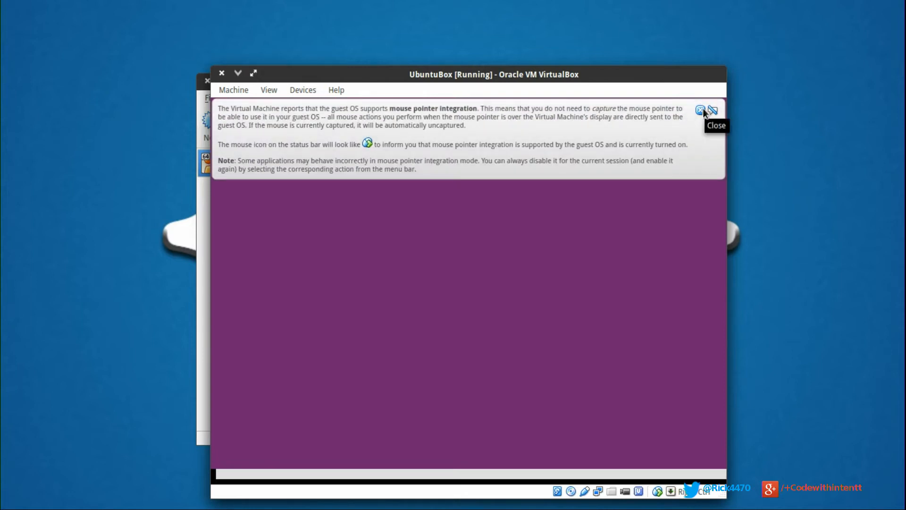
click(699, 111)
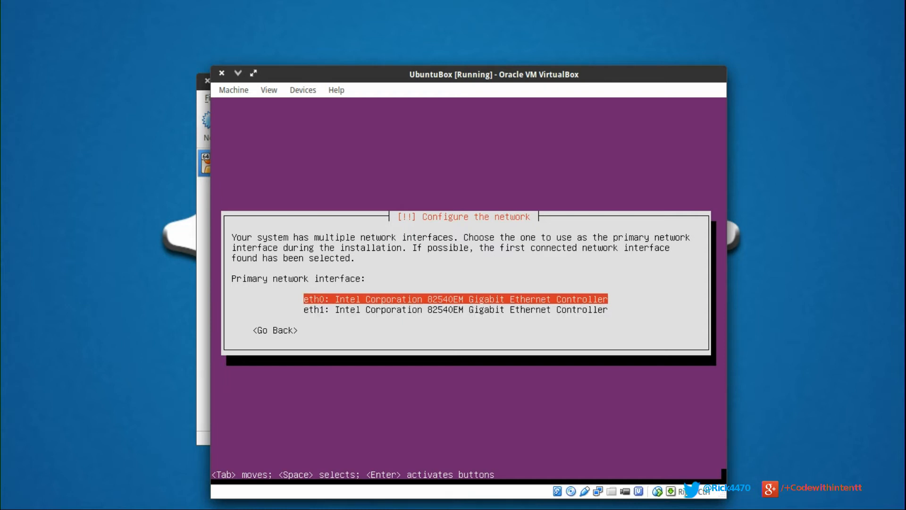
Use eth0 as the primary interface and set the hostname to 'ubuntu'
key(Enter)
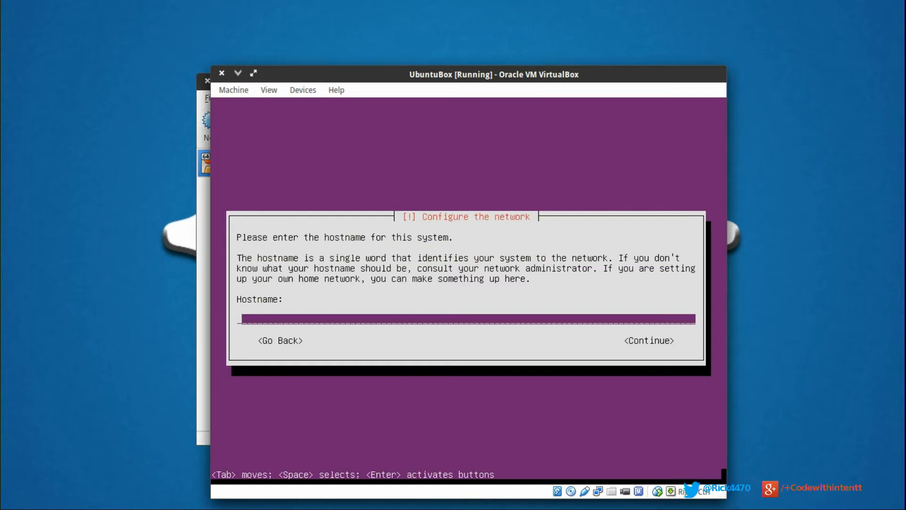
text(ubuntu)
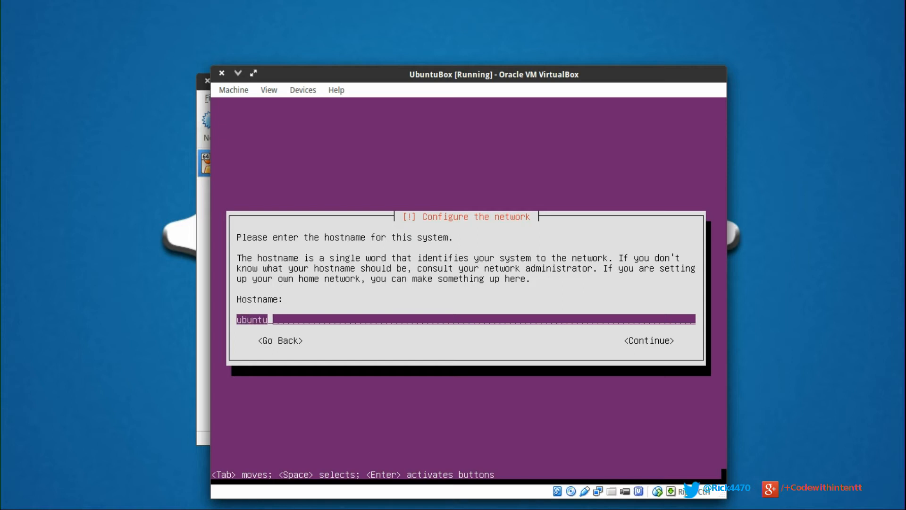
click(648, 341)
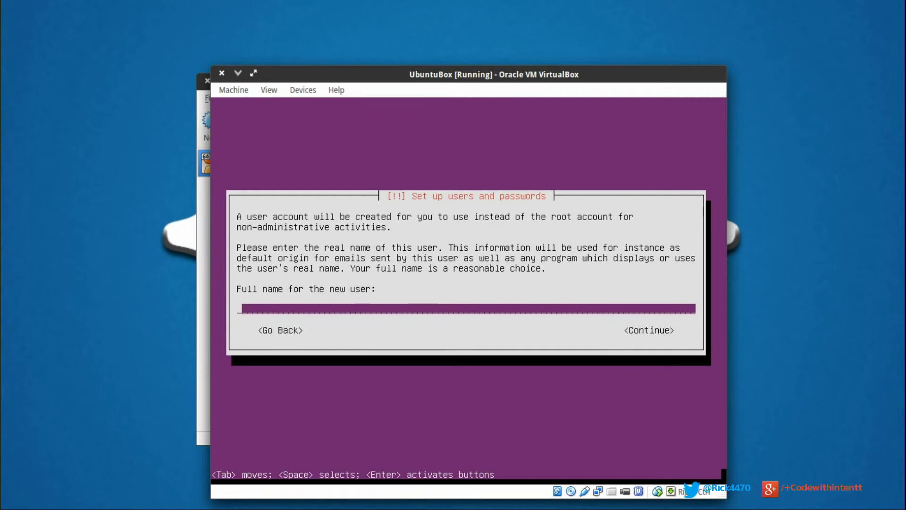
Create user 'rick' with the suggested username and enter the account password
text(rick)
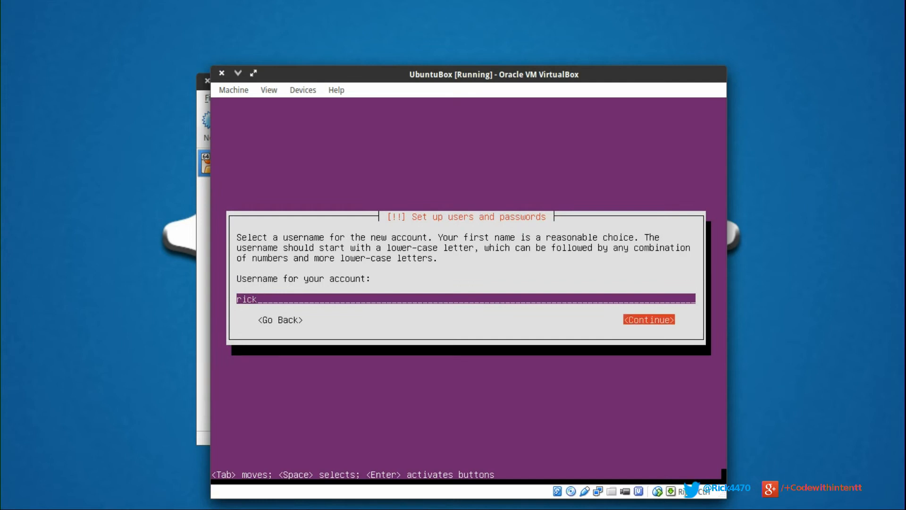
click(648, 319)
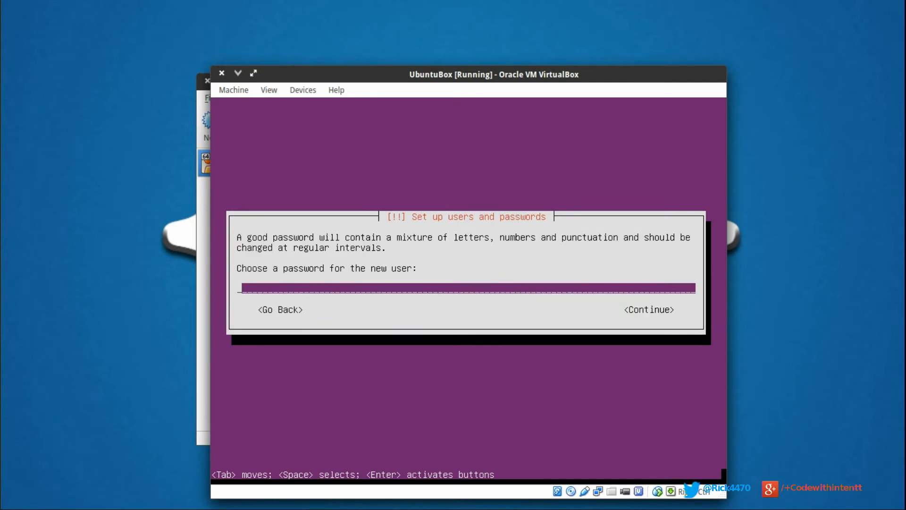
text(*)
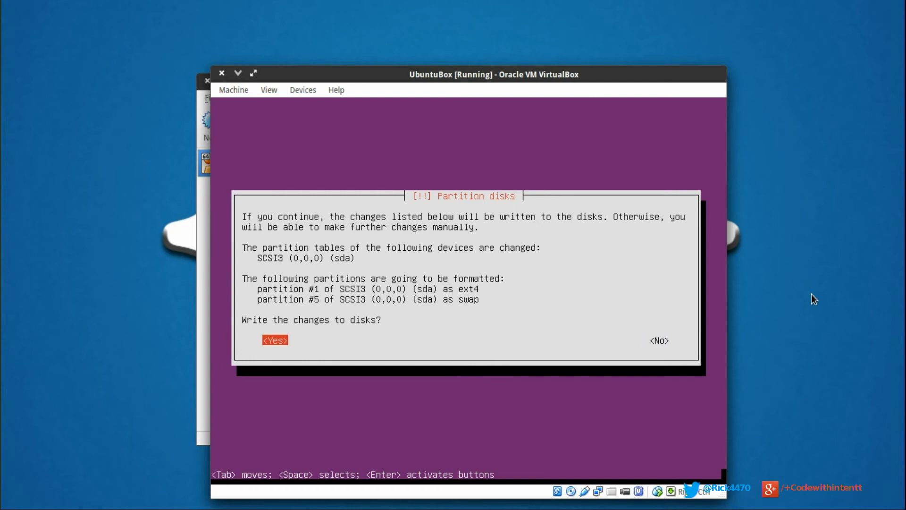
Answer Yes to write the ext4 and swap partition changes to disk
click(275, 339)
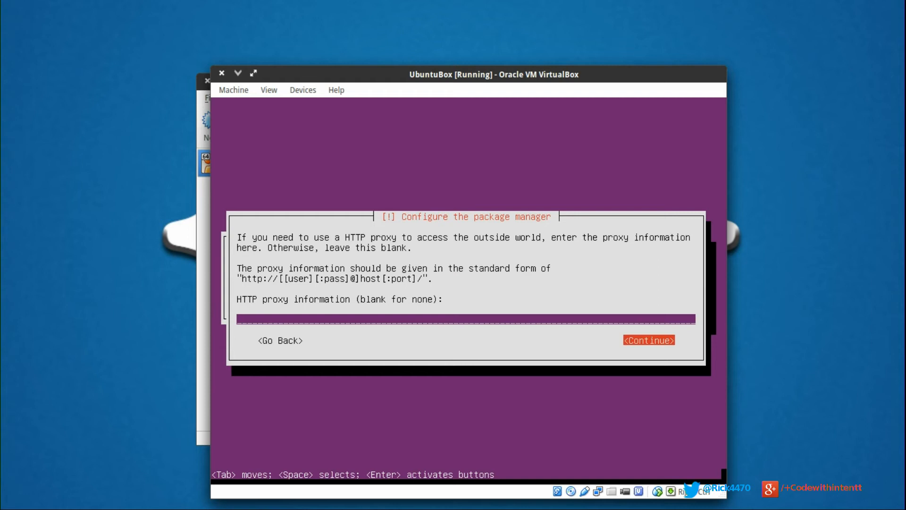
Continue with a blank HTTP proxy and choose 'No automatic updates'
click(648, 340)
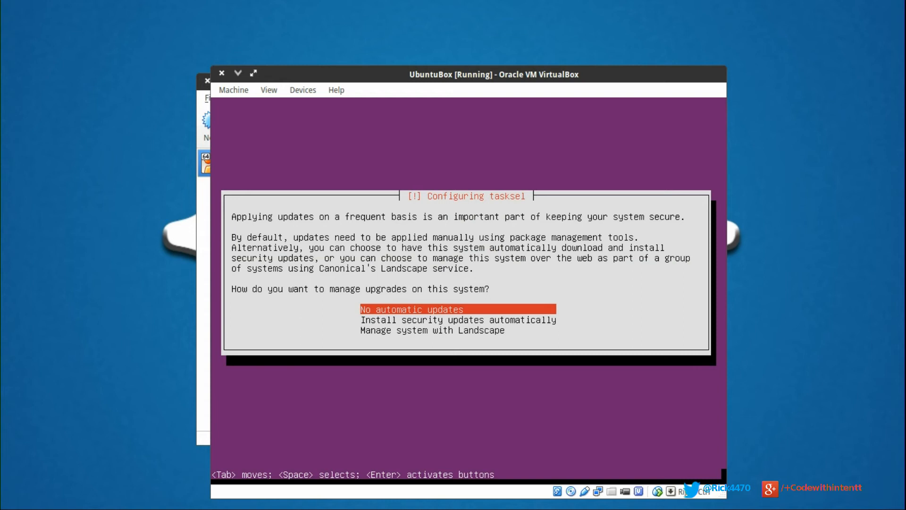
key(Down)
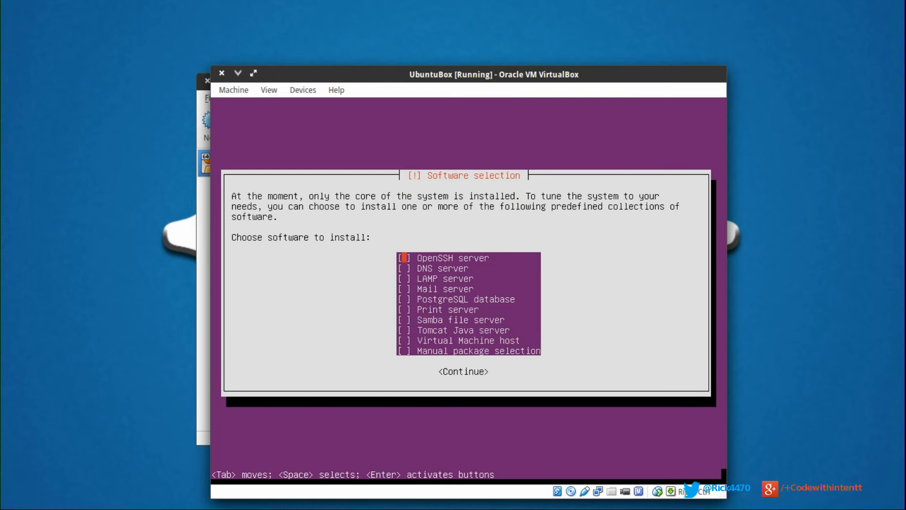
Select OpenSSH server, LAMP server, Samba file server and Virtual Machine host, then Continue
key(Down)
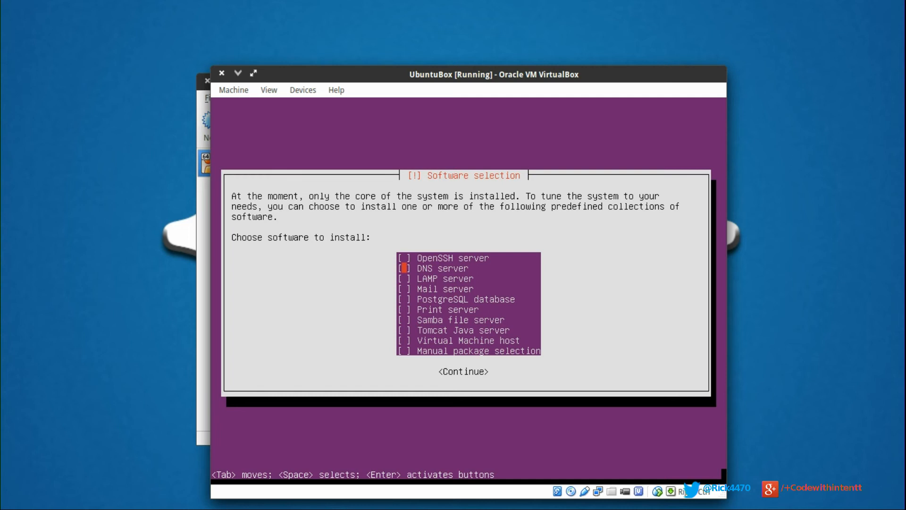
key(Up)
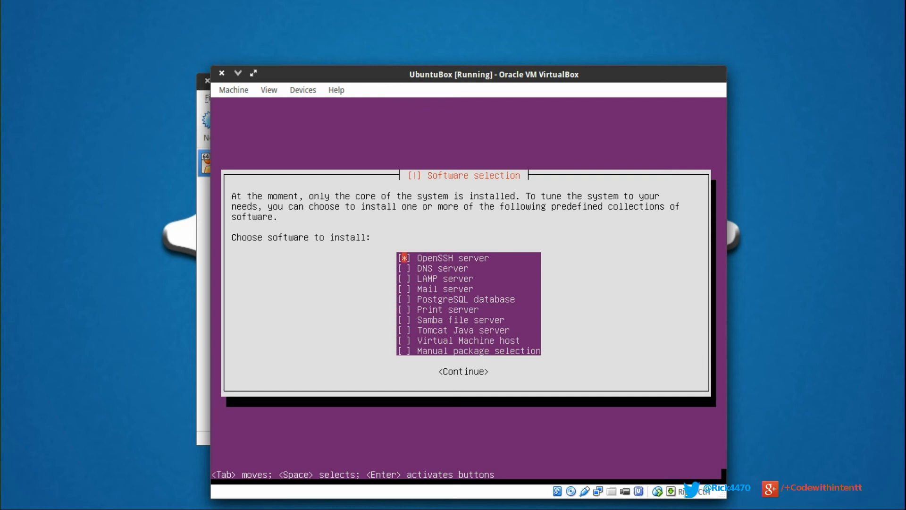
key(Down)
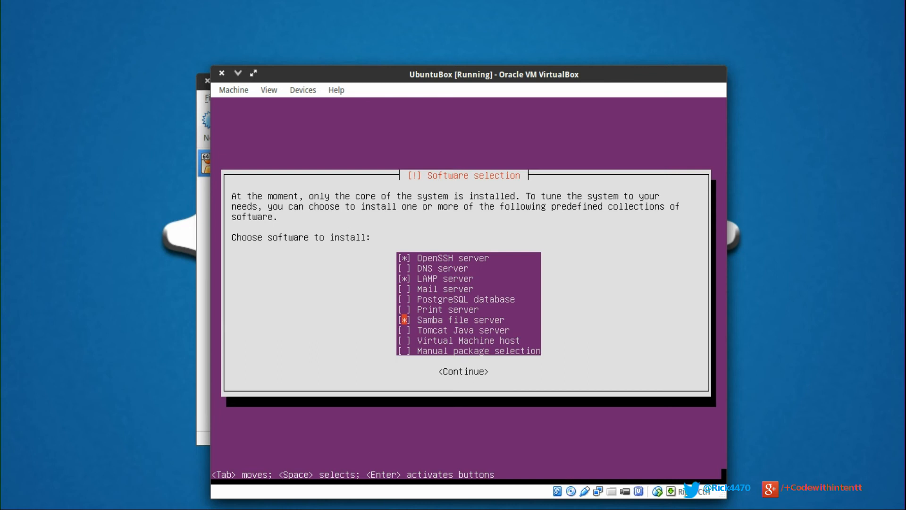
key(Down)
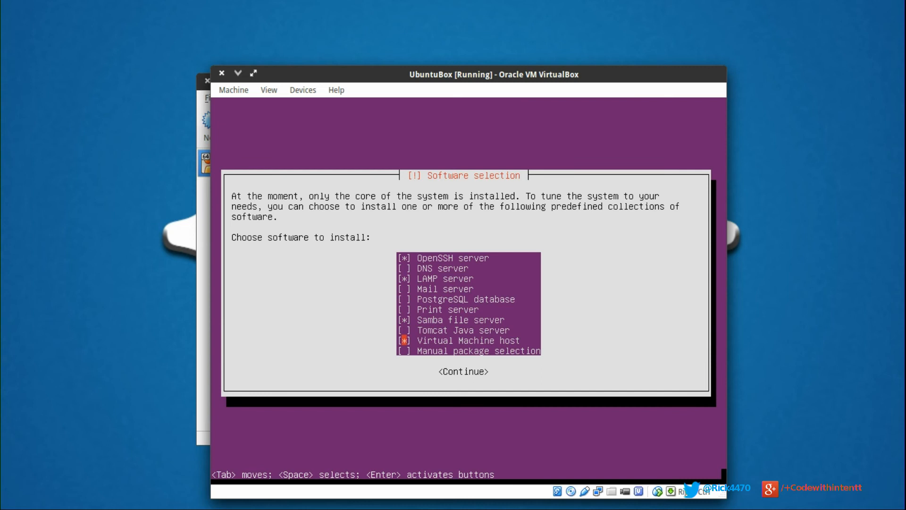
key(Tab)
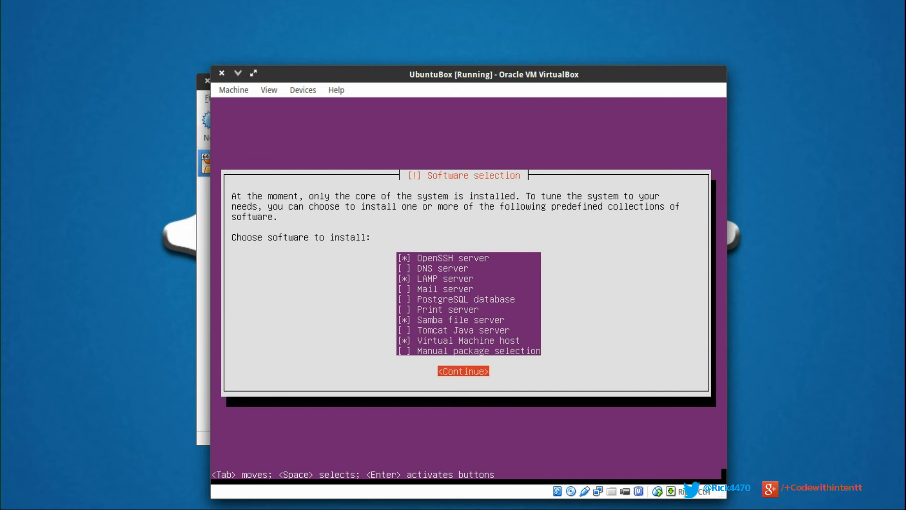
click(462, 370)
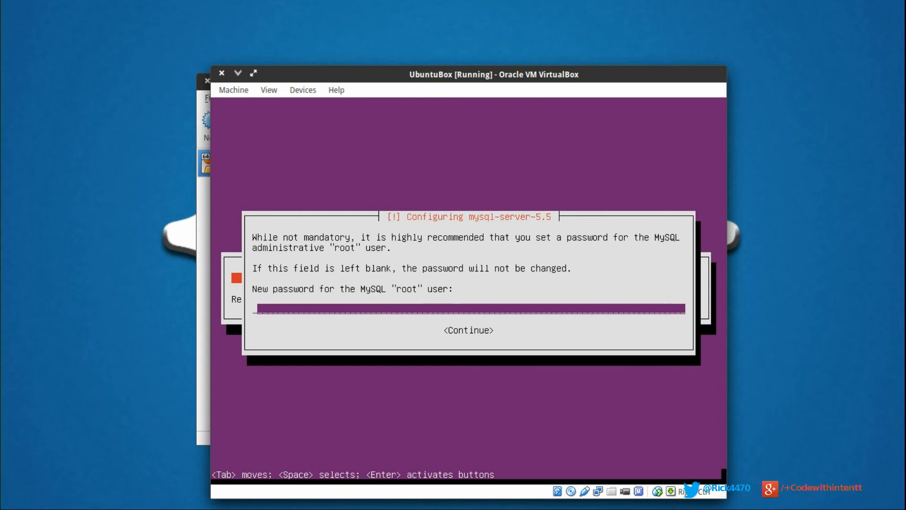
Enter a password for the MySQL root user
text(*)
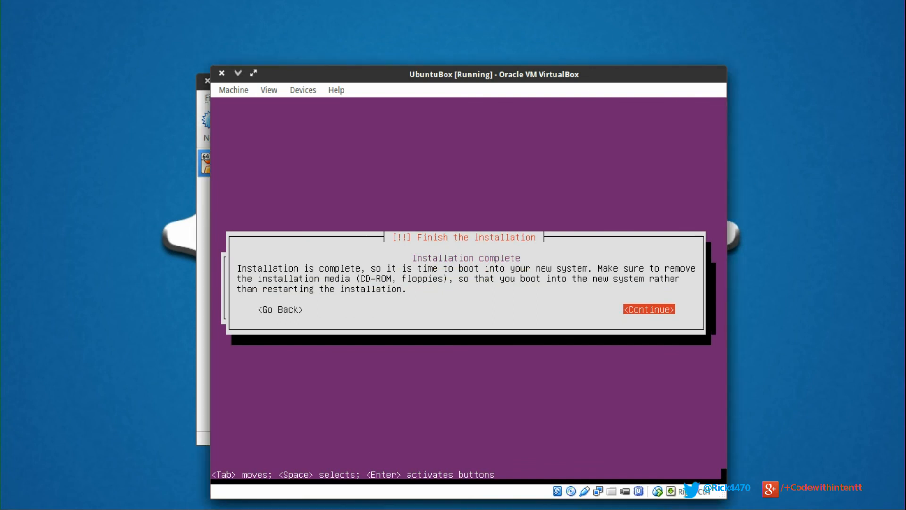
Choose Continue on the installation-complete notice to finish and reboot
click(647, 310)
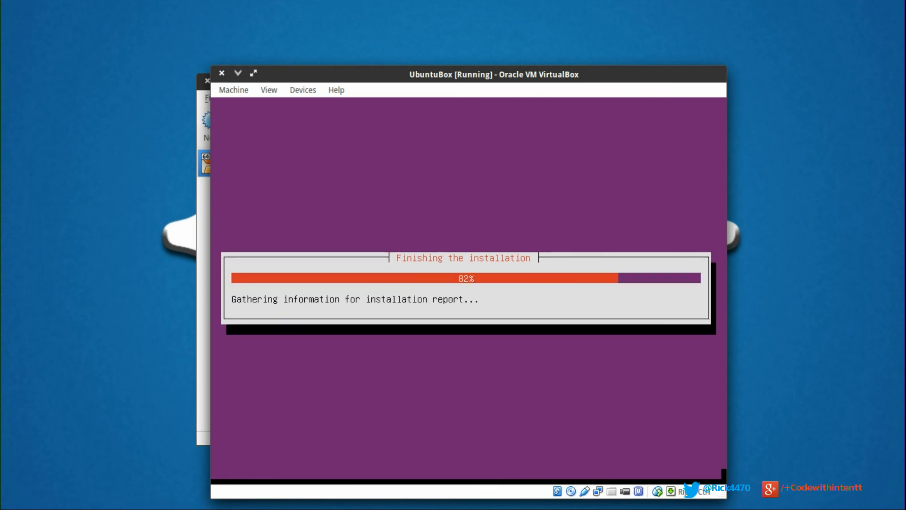